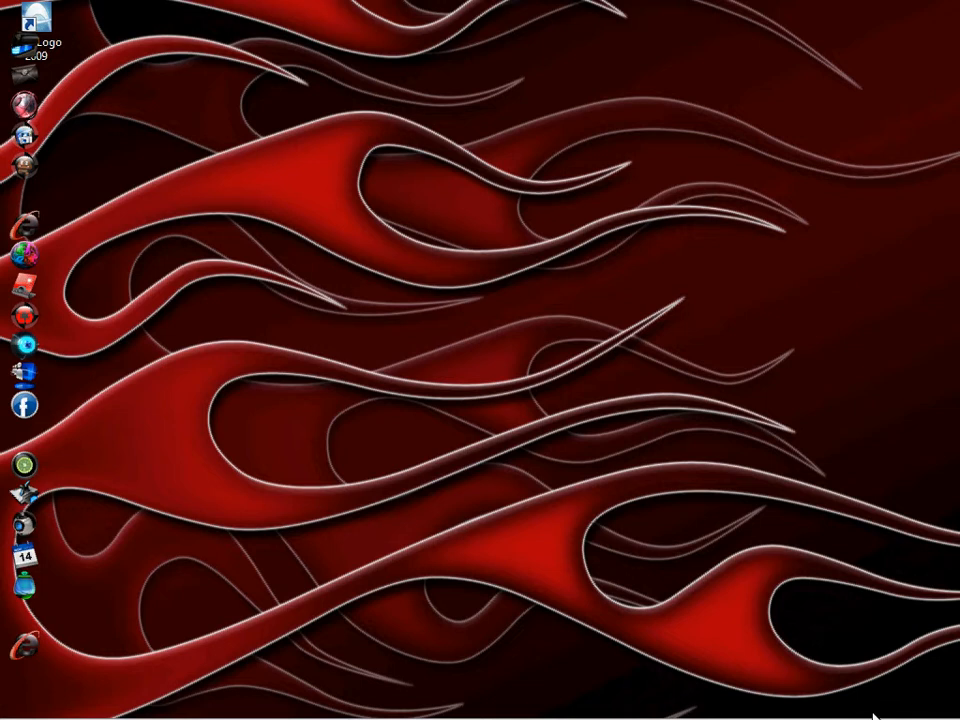
mouse_move(856, 696)
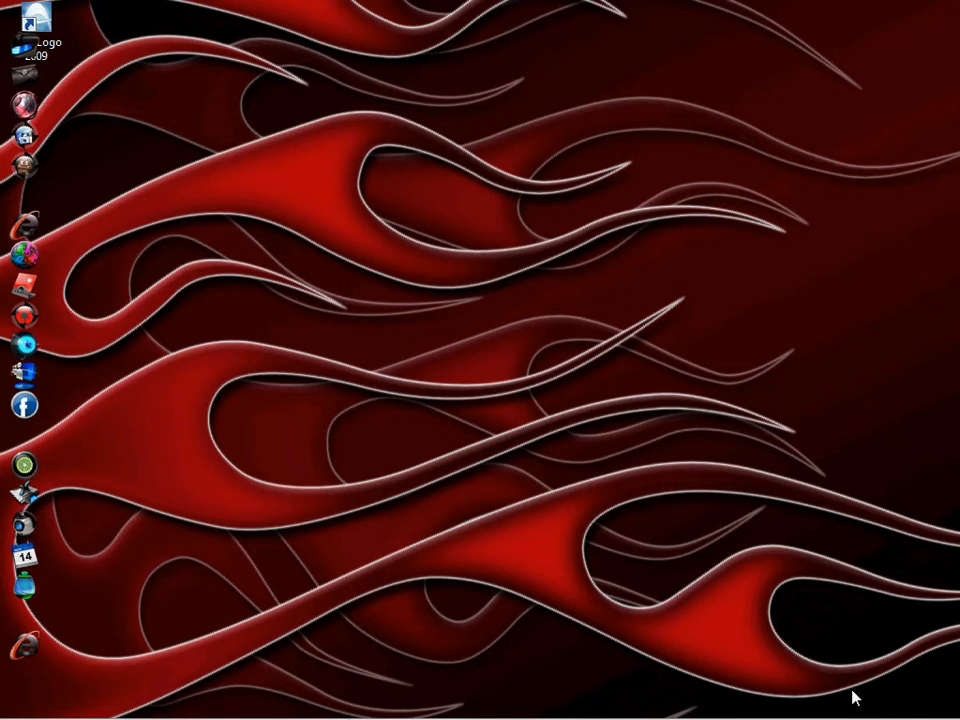
mouse_move(788, 670)
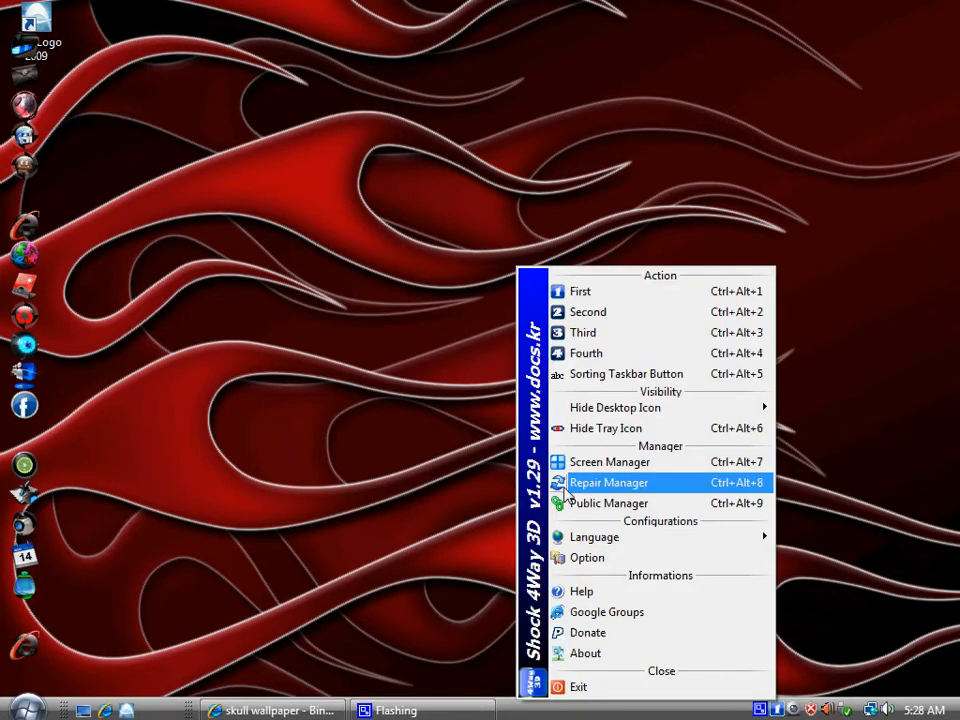
- Bring up the Option dialog from the tray menu and show its Wallpaper settings
click(588, 556)
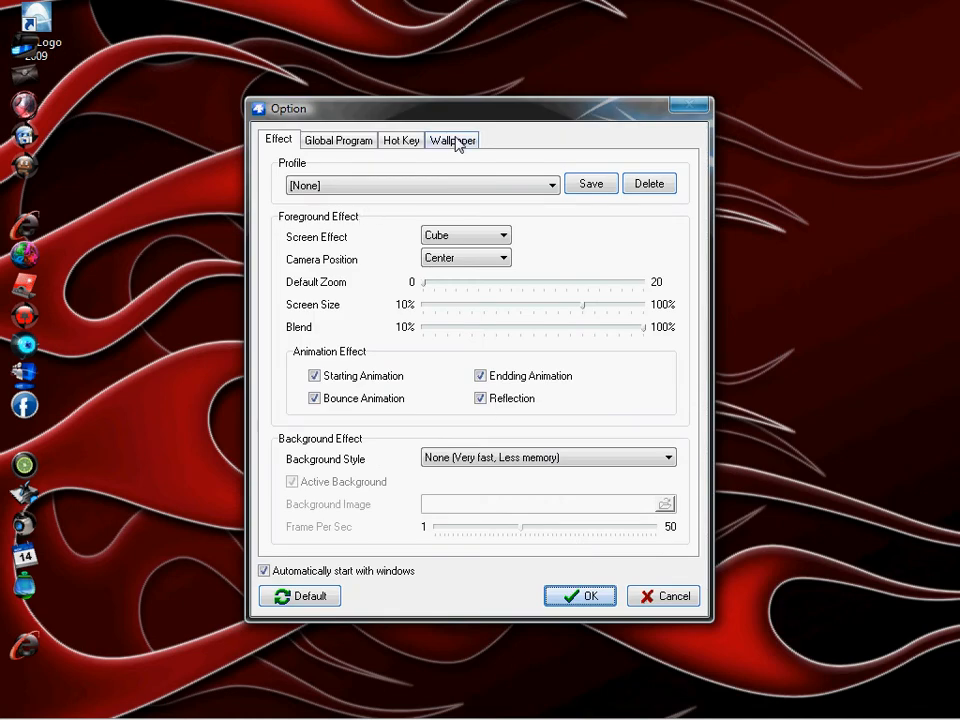
click(452, 140)
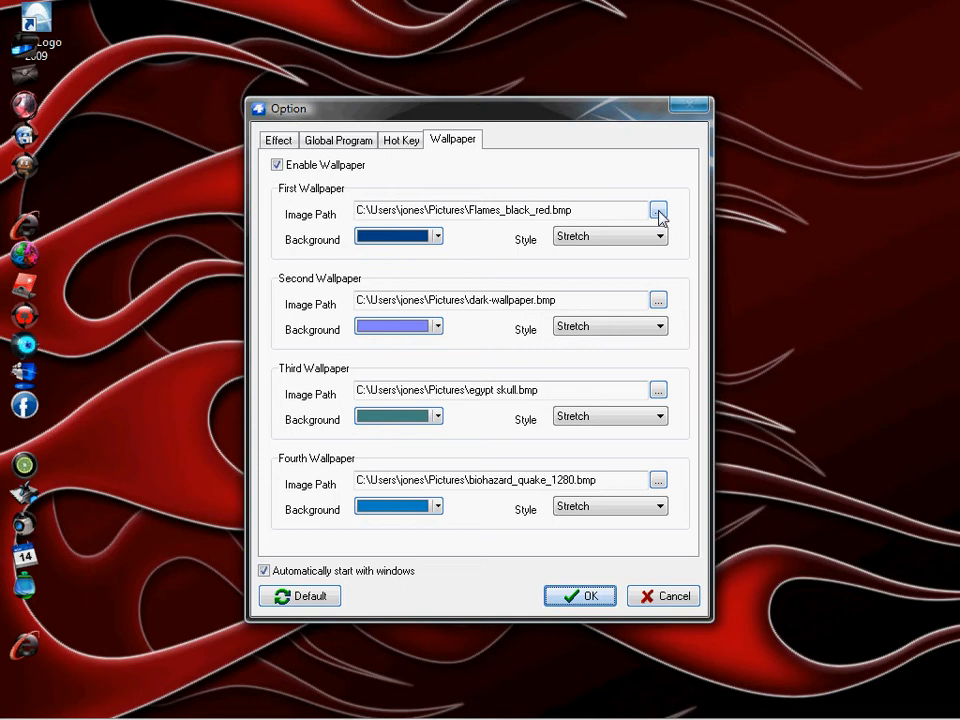
- Browse for the First Wallpaper image and navigate to the Pictures folder via Favorite Links
click(658, 210)
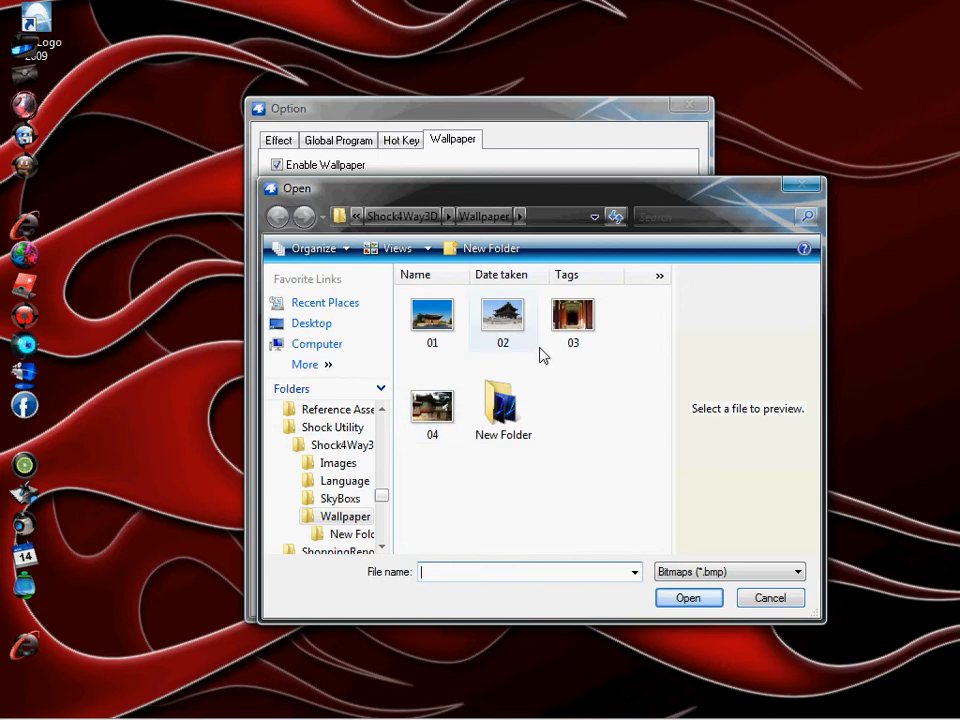
mouse_move(324, 372)
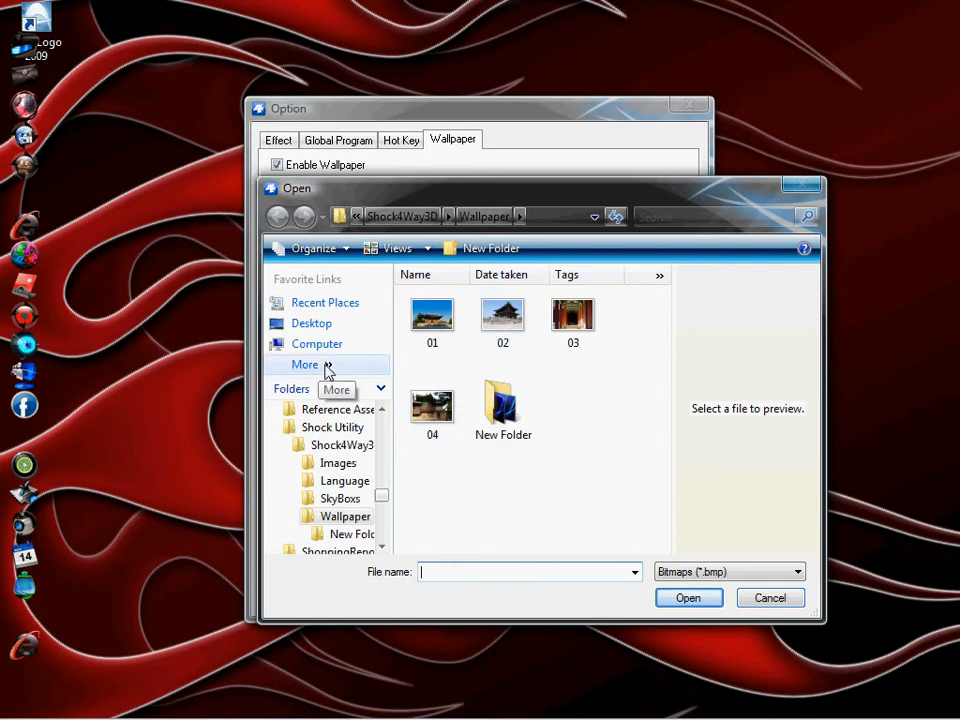
click(304, 364)
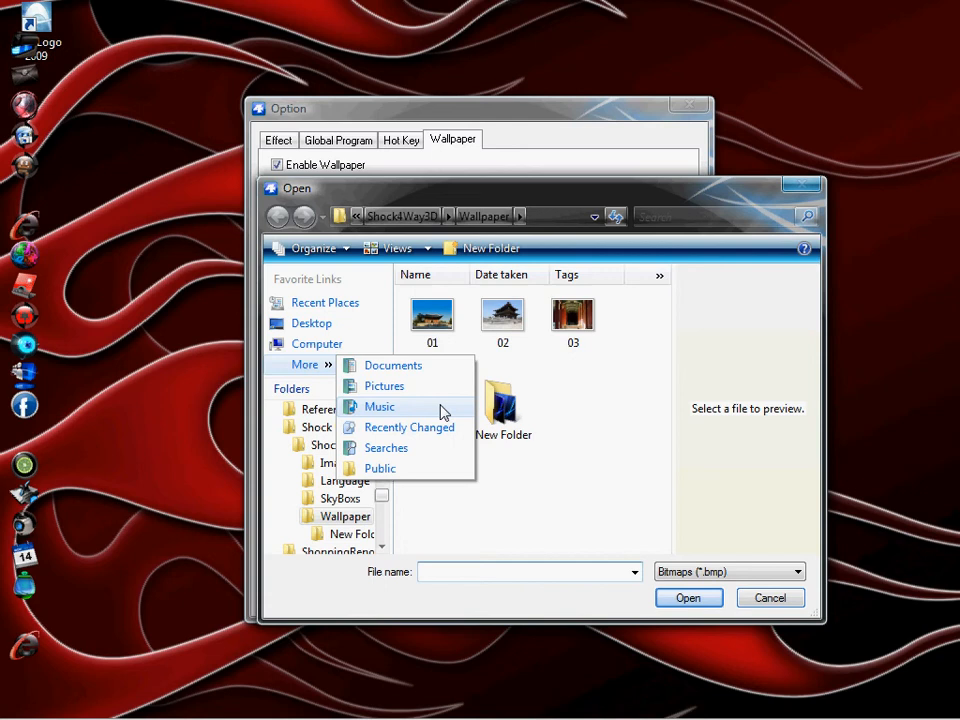
click(384, 384)
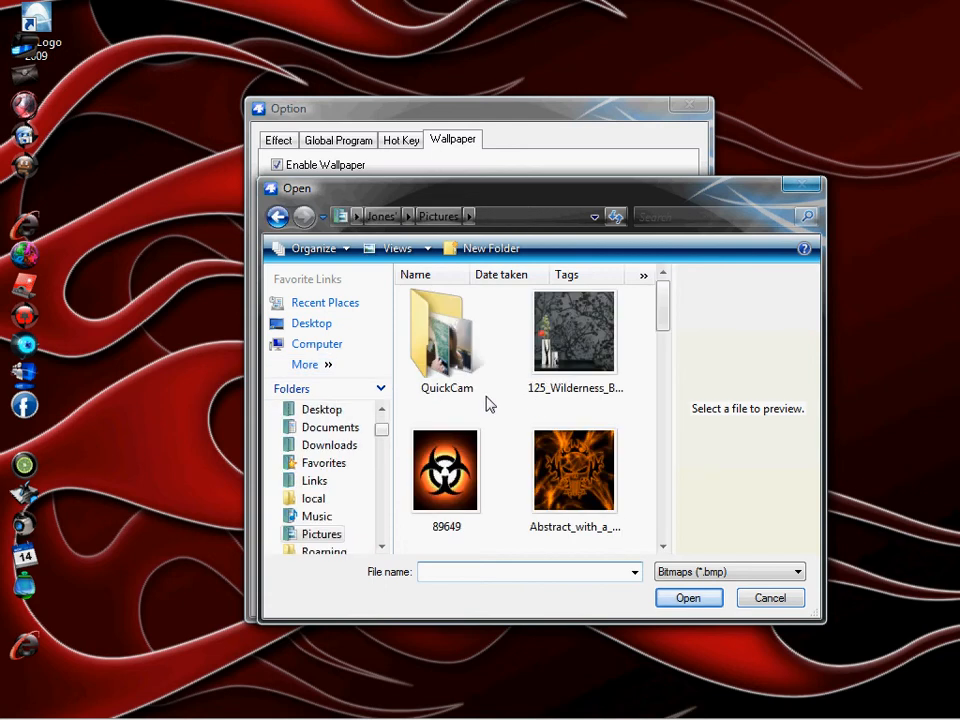
mouse_move(444, 470)
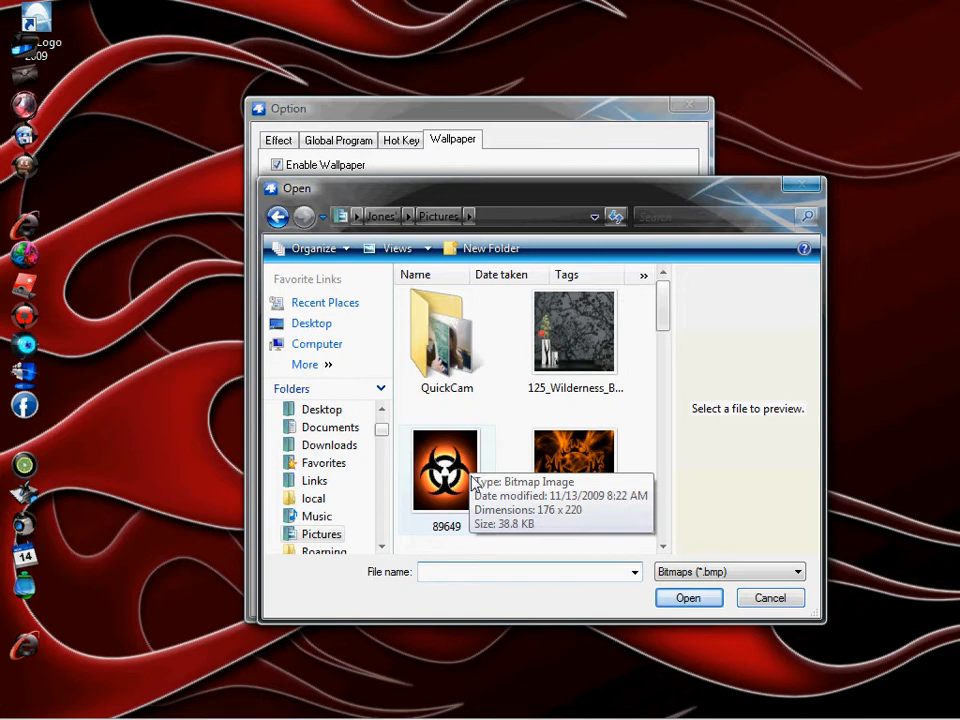
mouse_move(536, 464)
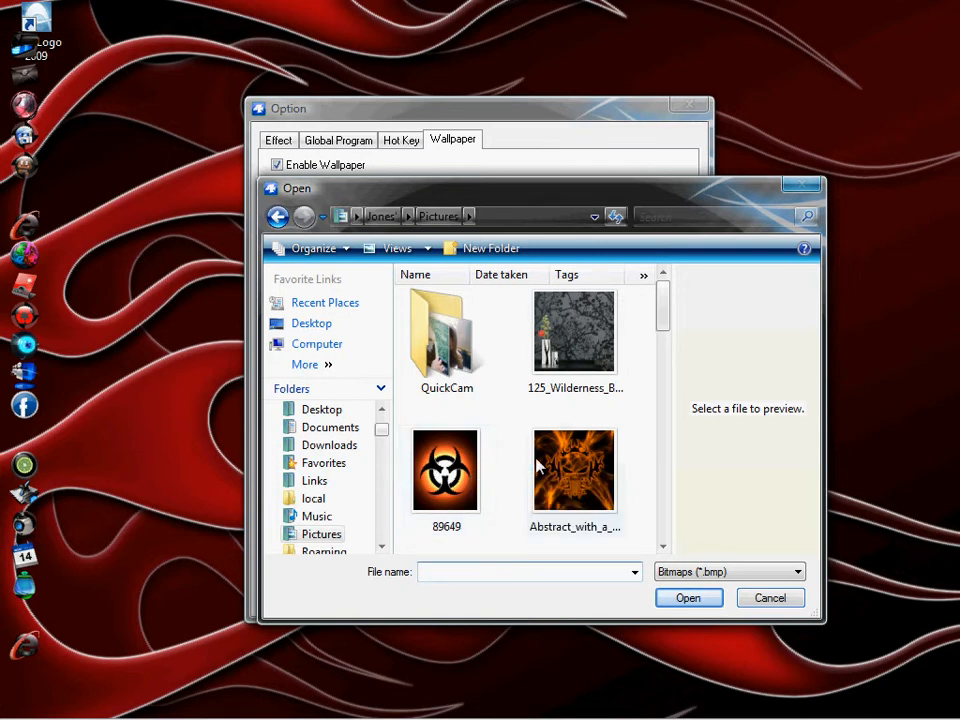
mouse_move(64, 572)
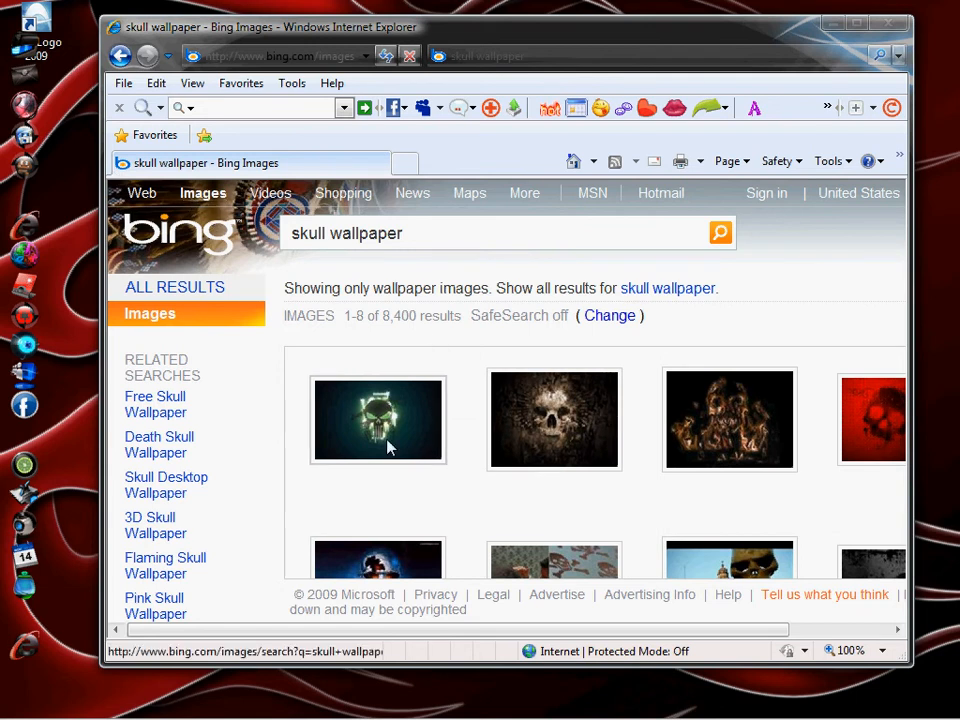
- Open the glowing skull Bing result at full size and bring up its save options
click(378, 418)
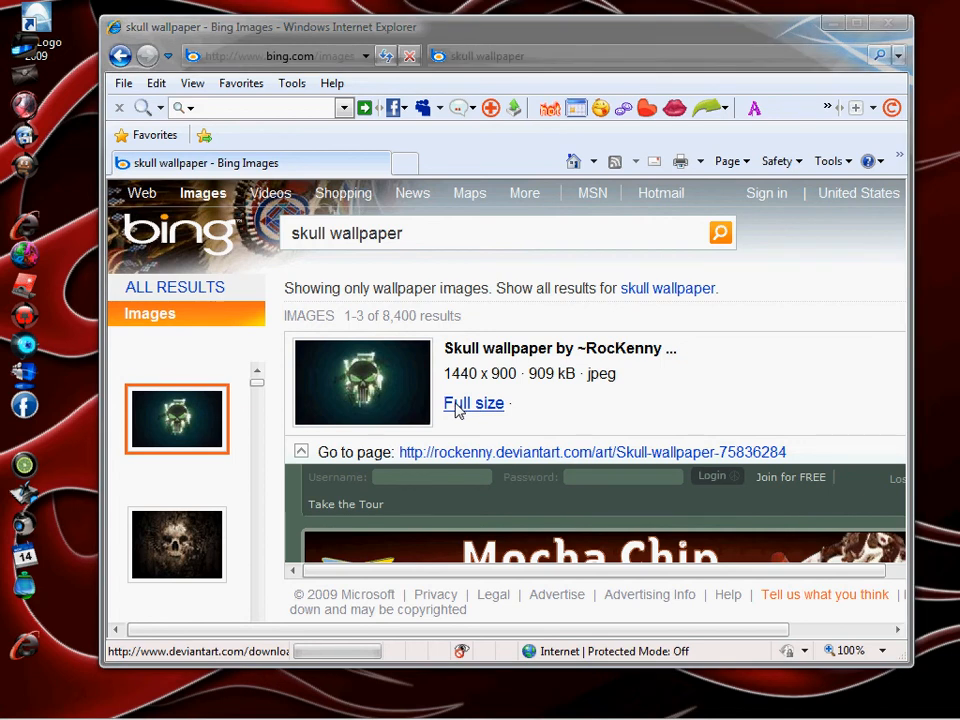
click(472, 404)
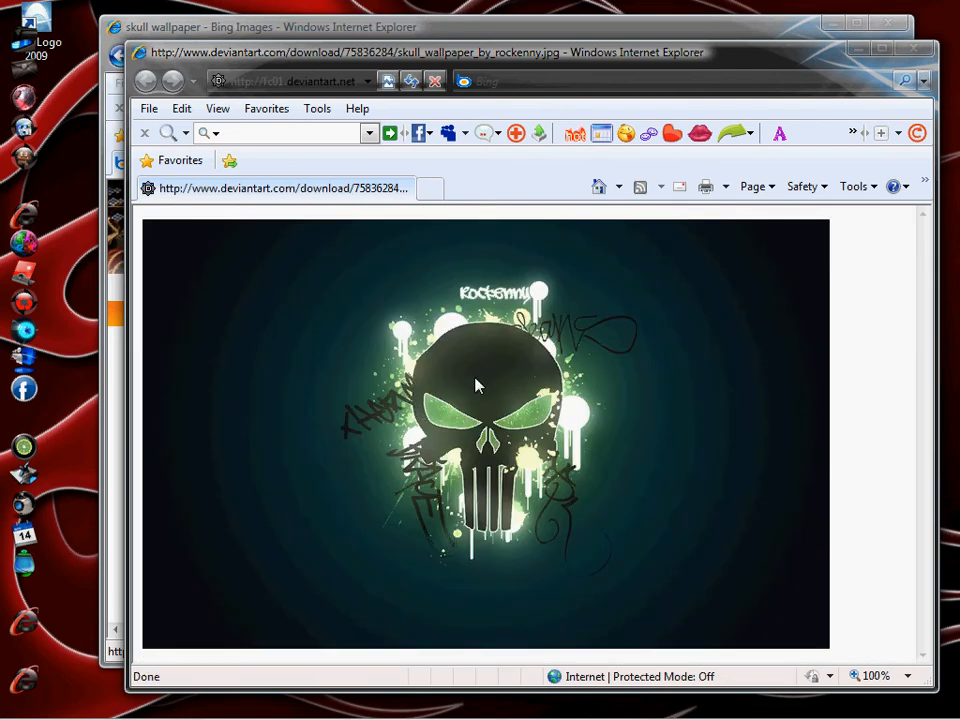
right_click(476, 386)
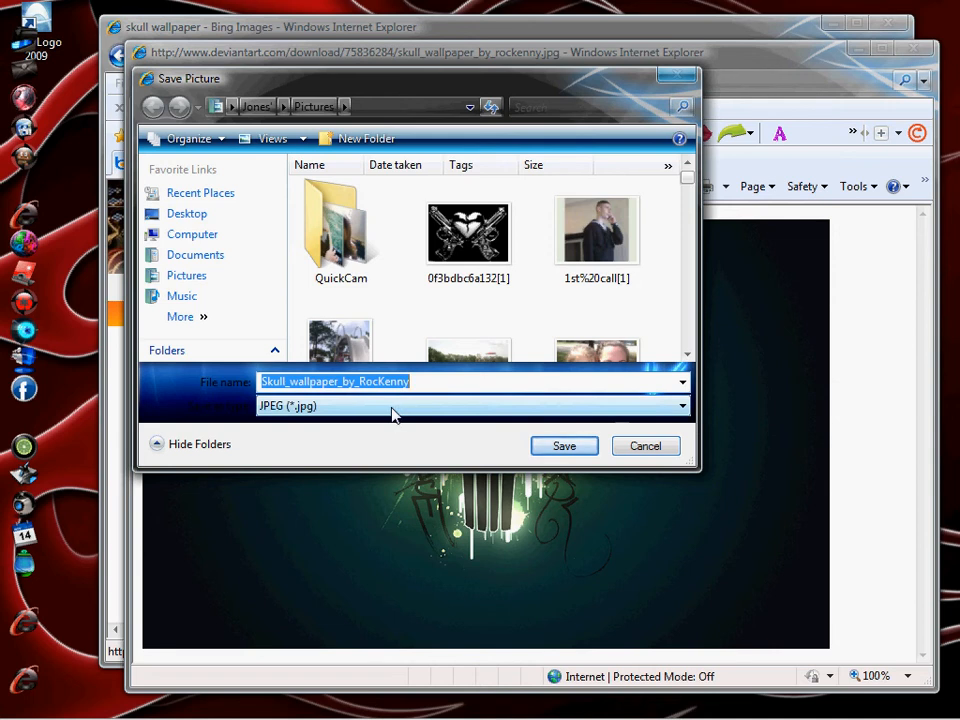
- Open the Save as type list to choose Bitmap (*.bmp) instead of JPEG
click(680, 406)
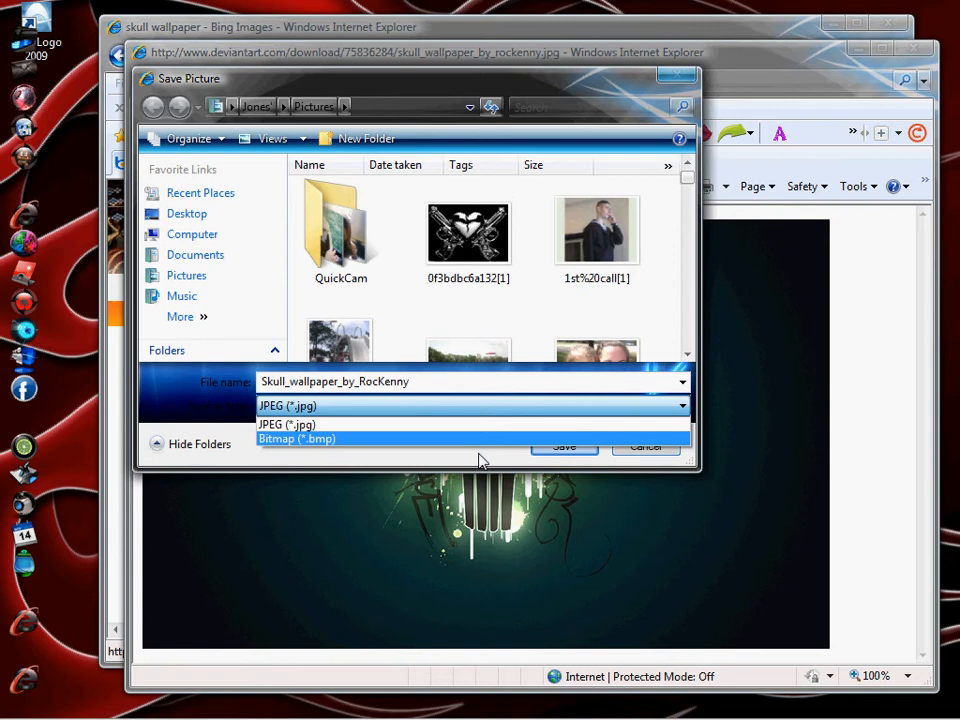
mouse_move(692, 412)
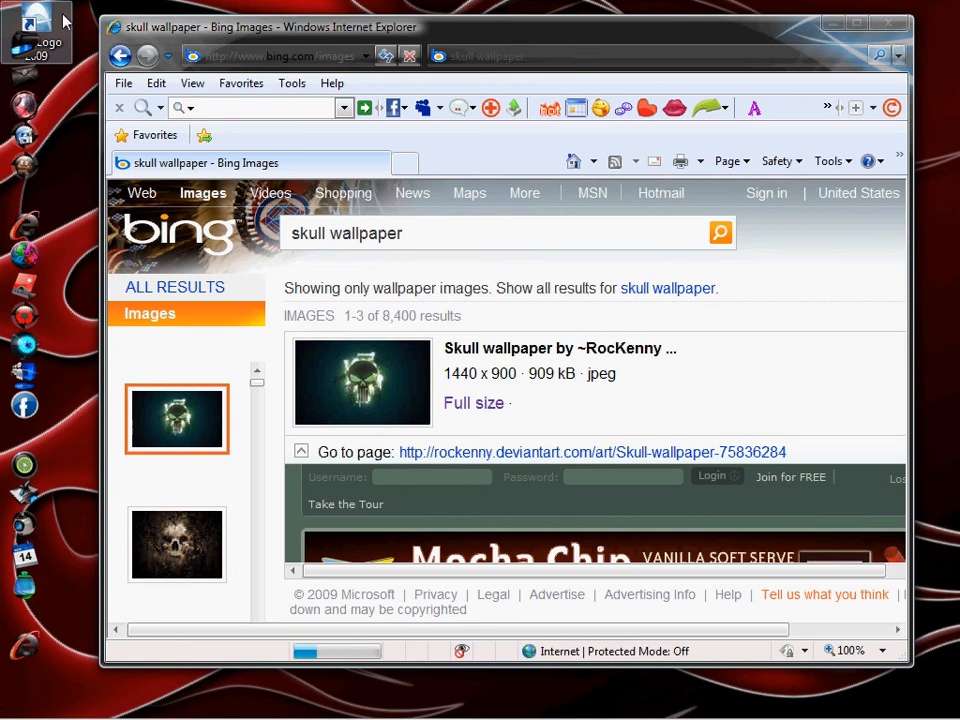
mouse_move(888, 24)
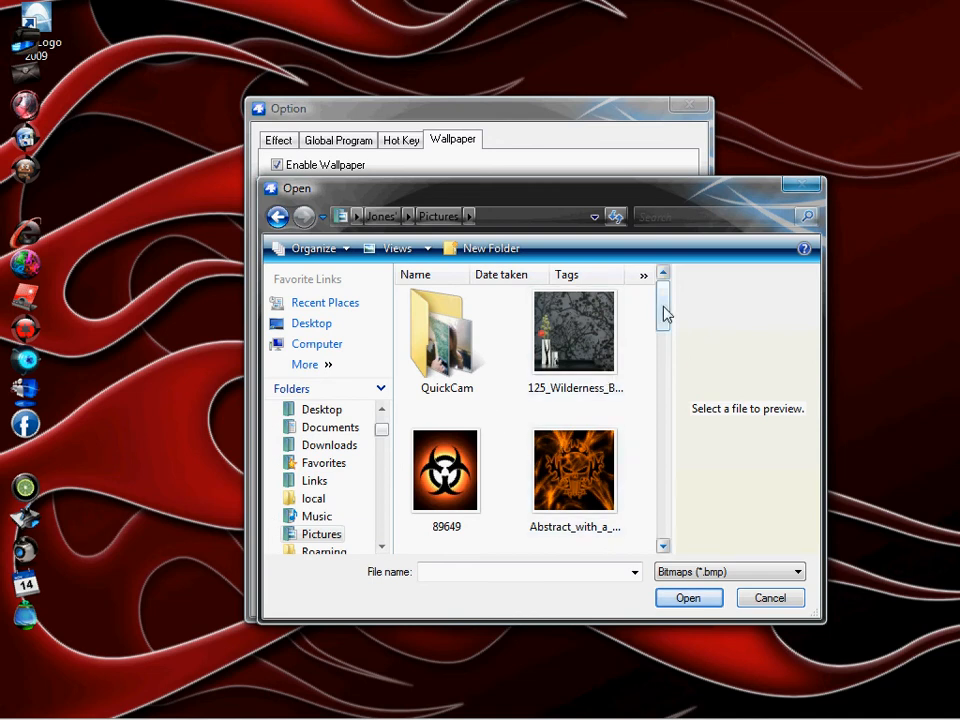
- Scroll the Pictures folder down to the blue flame skull bitmap
scroll(down, 3)
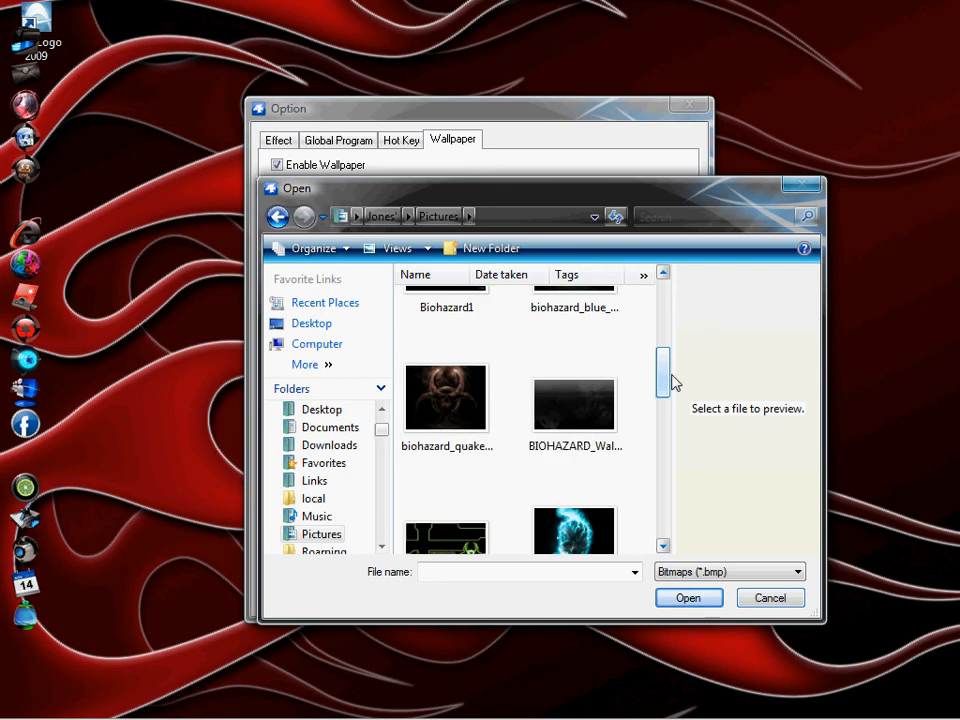
scroll(down, 3)
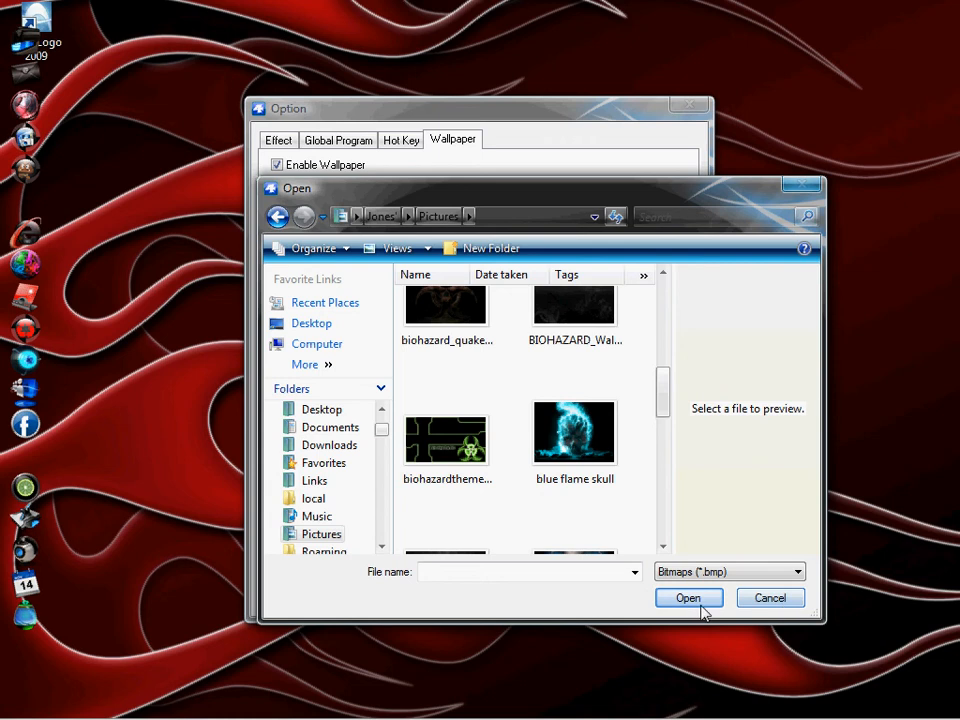
mouse_move(866, 8)
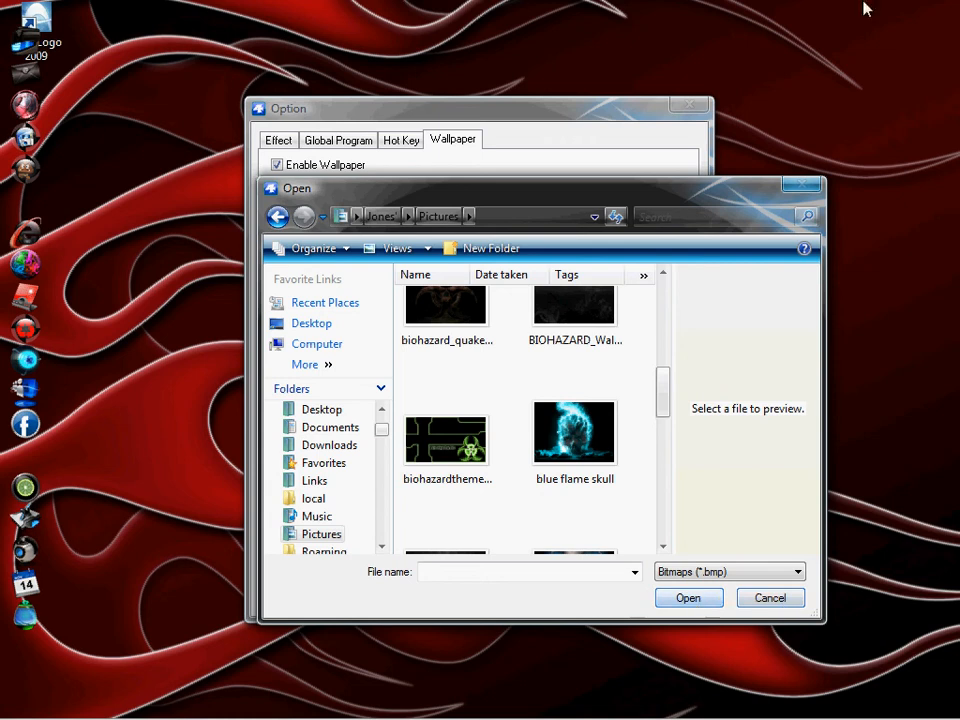
mouse_move(804, 186)
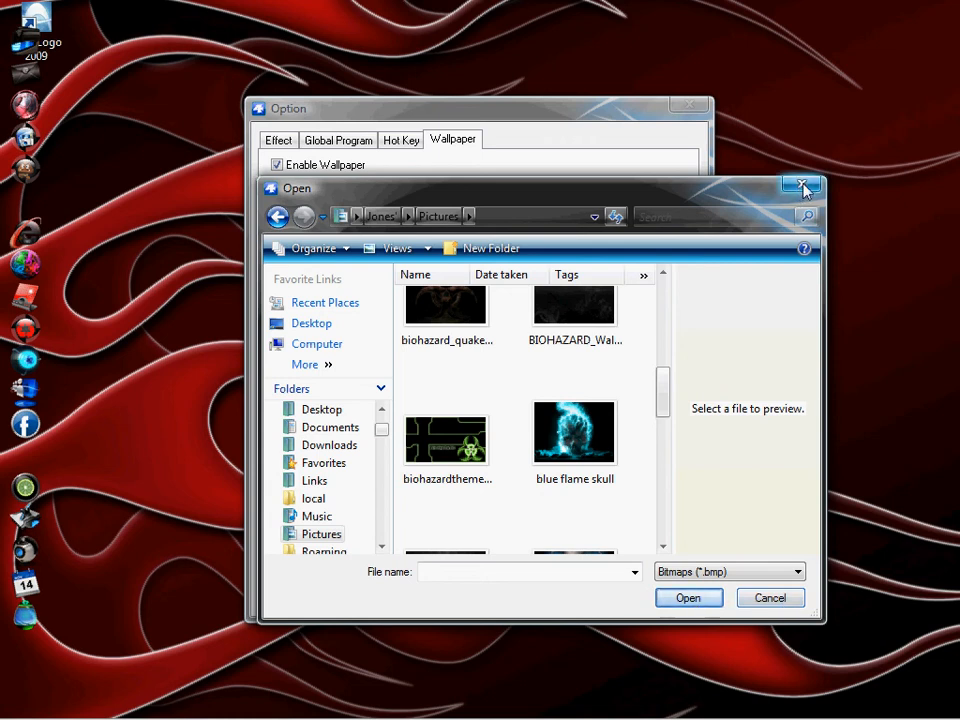